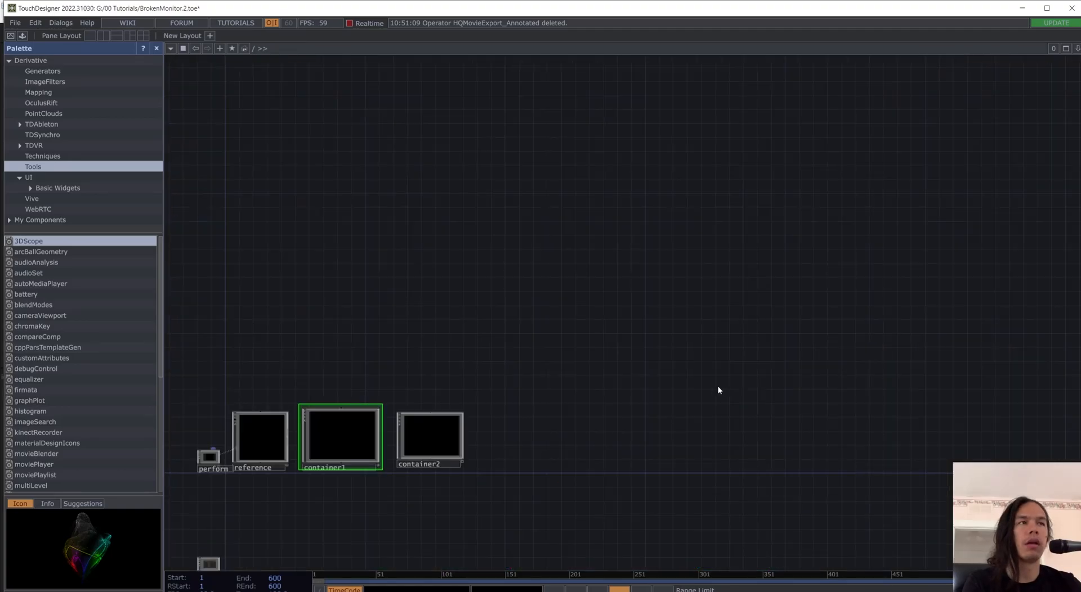
- Inside container2, add a Constant CHOP with channels res 1280, range 0.1 and step 0
{"action": "double_click", "coordinate": [429, 437]}
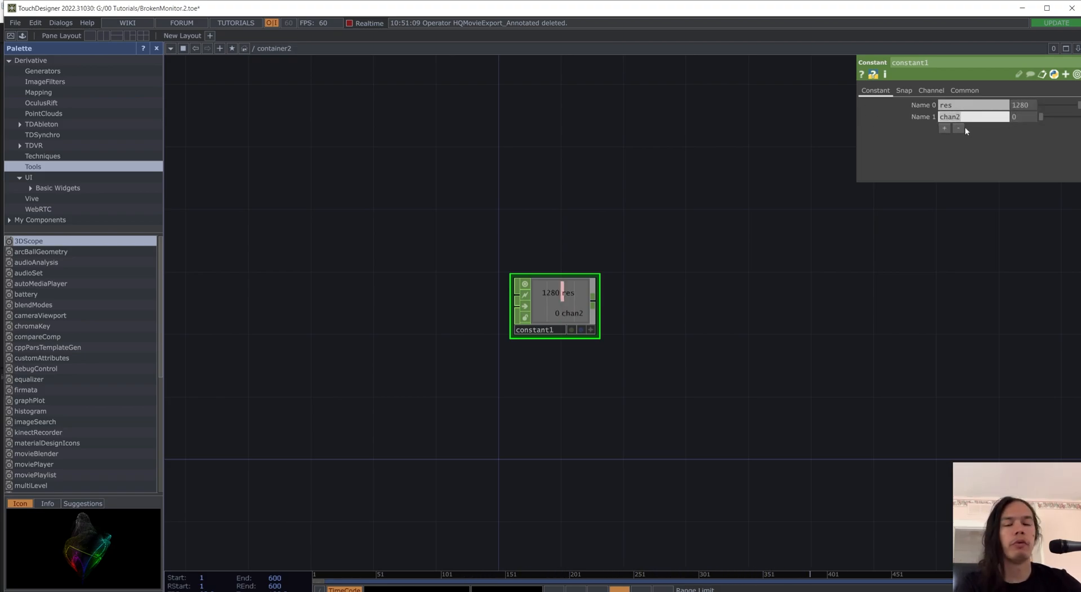
{"action": "type", "text": "range"}
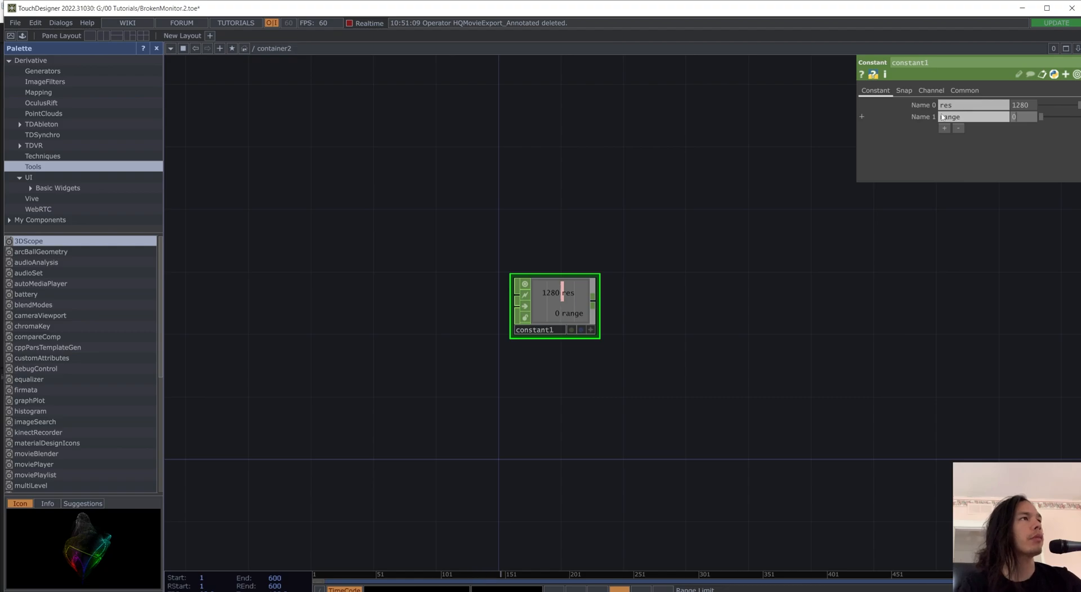
{"action": "type", "text": "0.1"}
{"action": "type", "text": "step"}
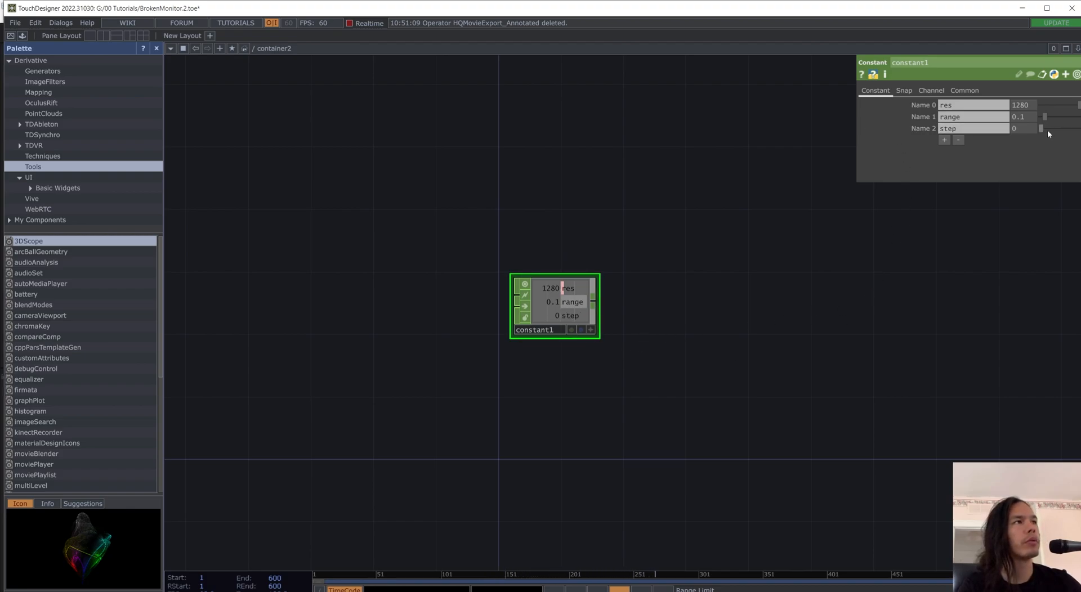
{"action": "mouse_move", "coordinate": [684, 491]}
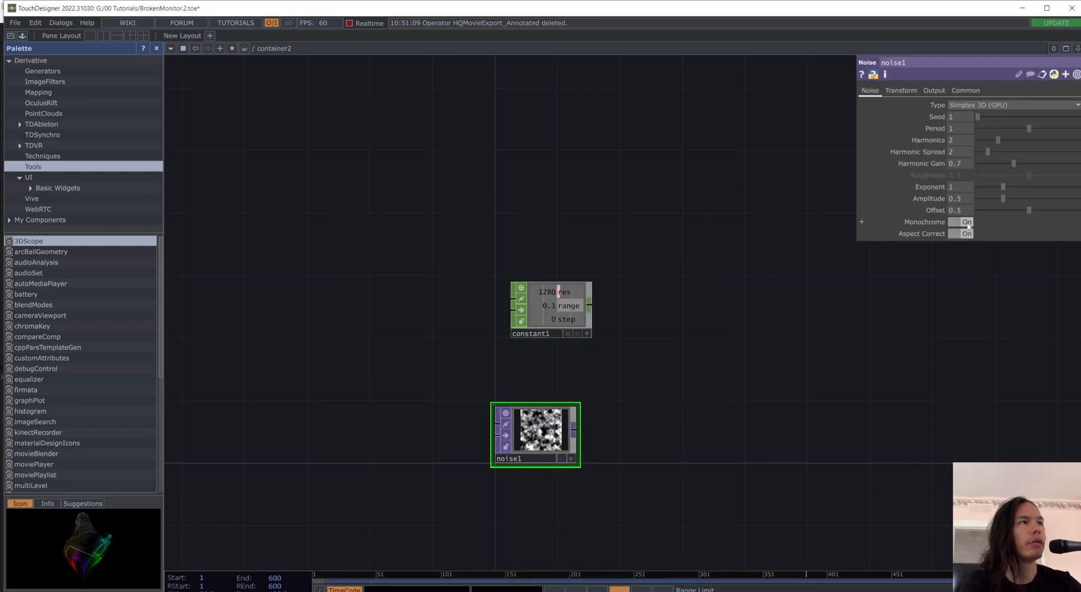
- Make the Noise TOP colourful with Monochrome off and set its pixel format
{"action": "left_click", "coordinate": [965, 90]}
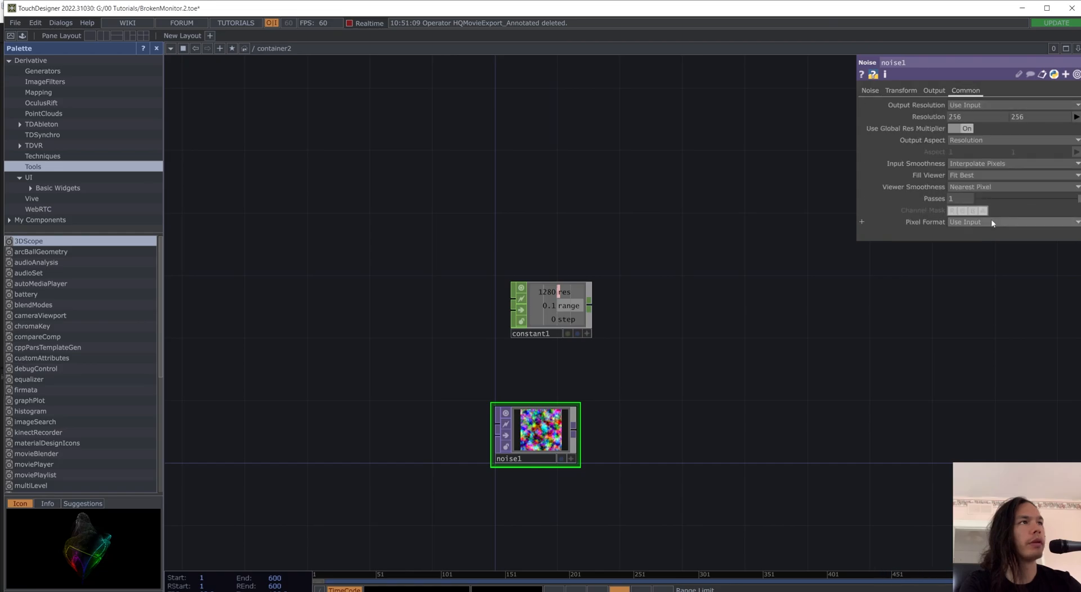
{"action": "left_click", "coordinate": [1010, 221]}
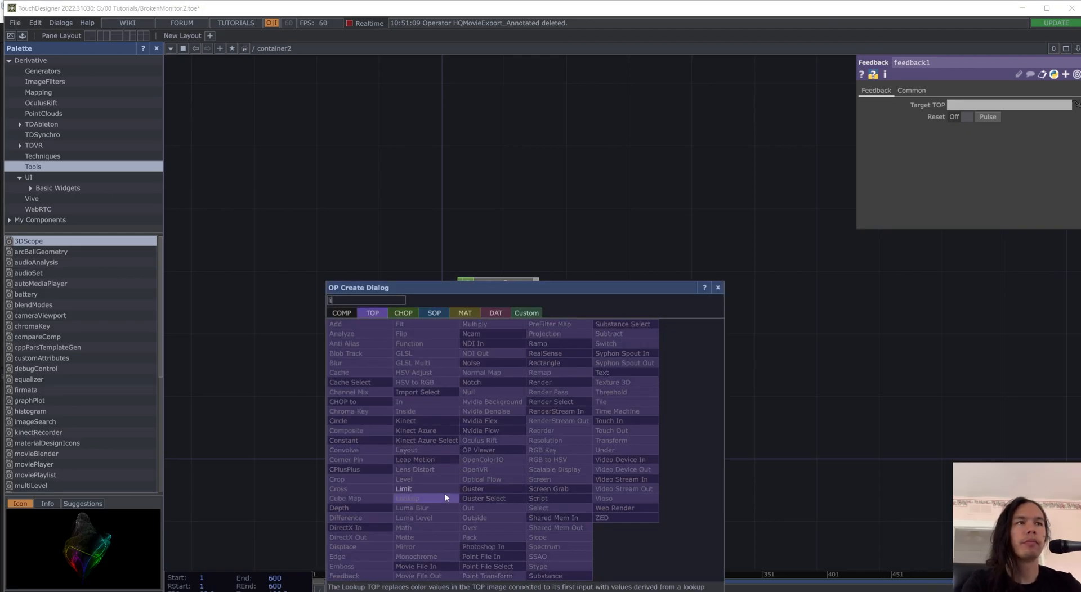
- Add limit1 and displace1, normalize the Limit to constant1's range, then view Quantize settings
{"action": "left_click", "coordinate": [404, 489]}
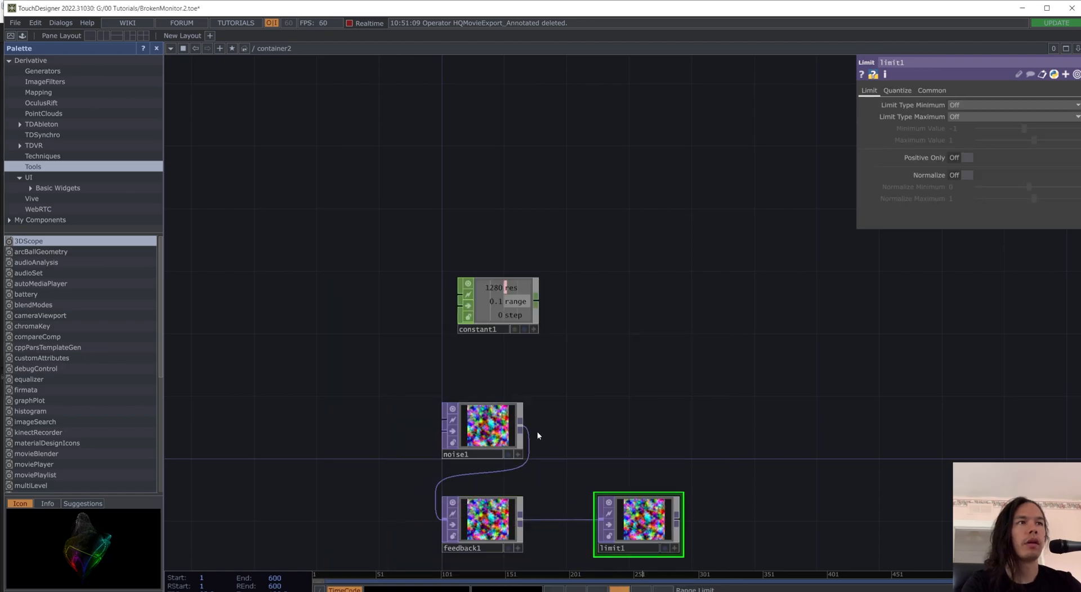
{"action": "type", "text": "d"}
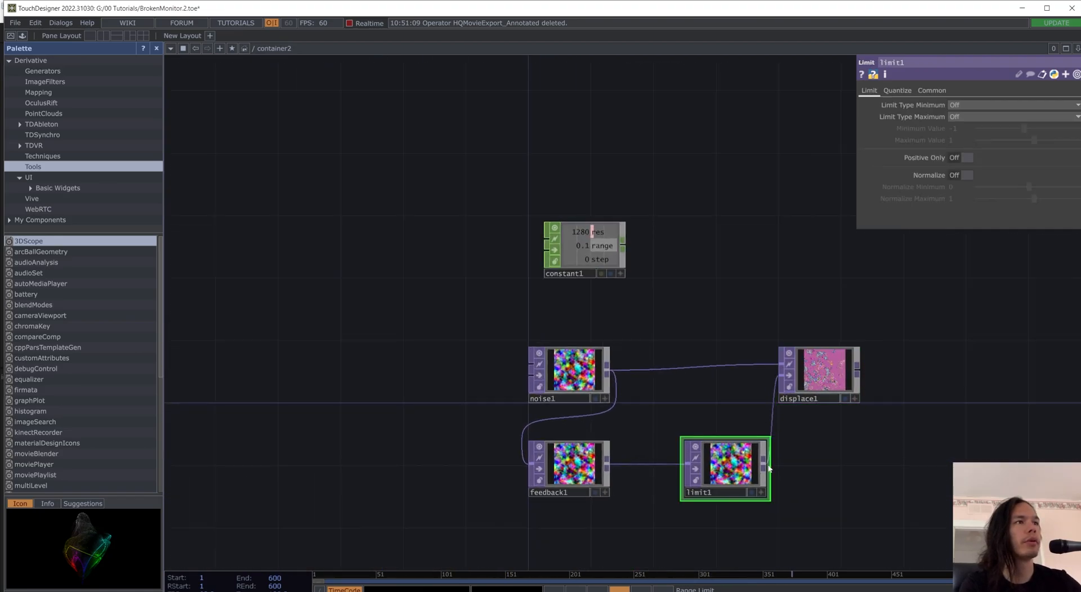
{"action": "left_click", "coordinate": [964, 174]}
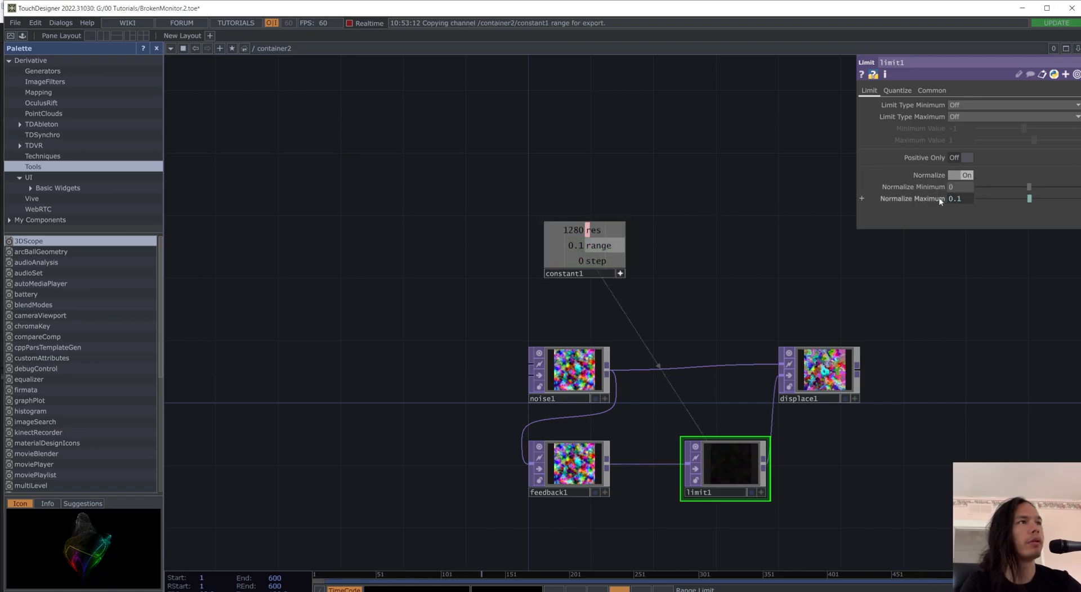
{"action": "left_click", "coordinate": [860, 199]}
{"action": "type", "text": "-op('constant1')['range']"}
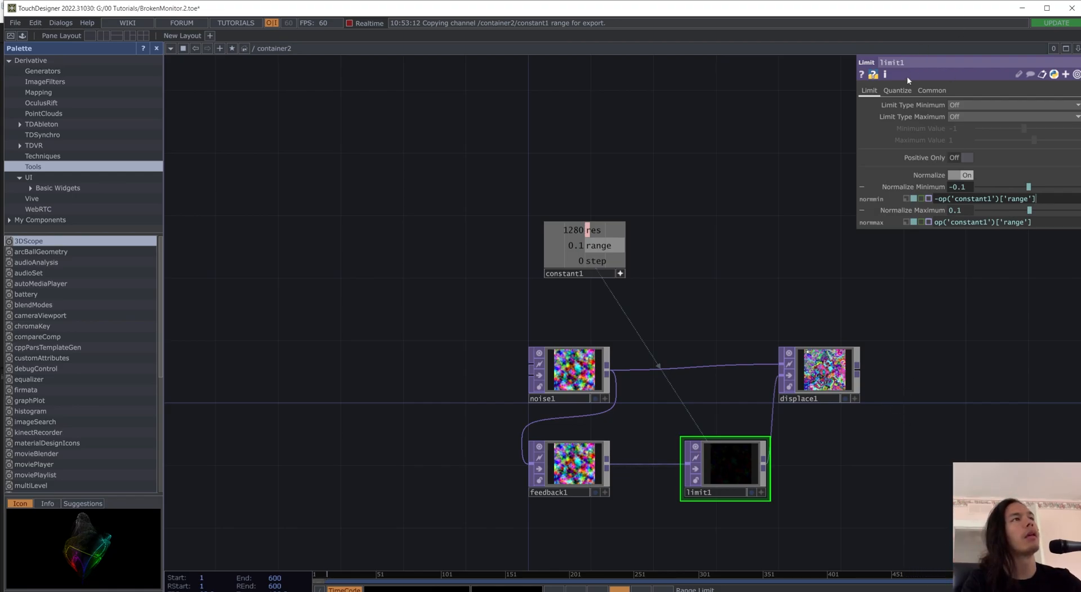
{"action": "left_click", "coordinate": [897, 89]}
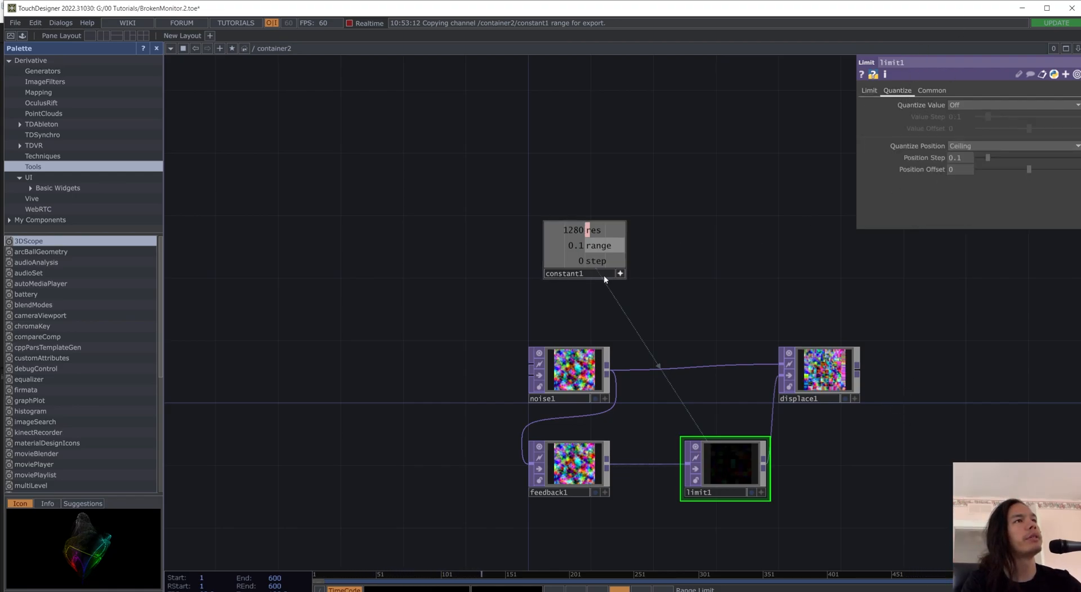
- Link quantize step to constant1 step, tweak HSV Adjust hue/saturation, and wire in a Composite
{"action": "left_click", "coordinate": [592, 260]}
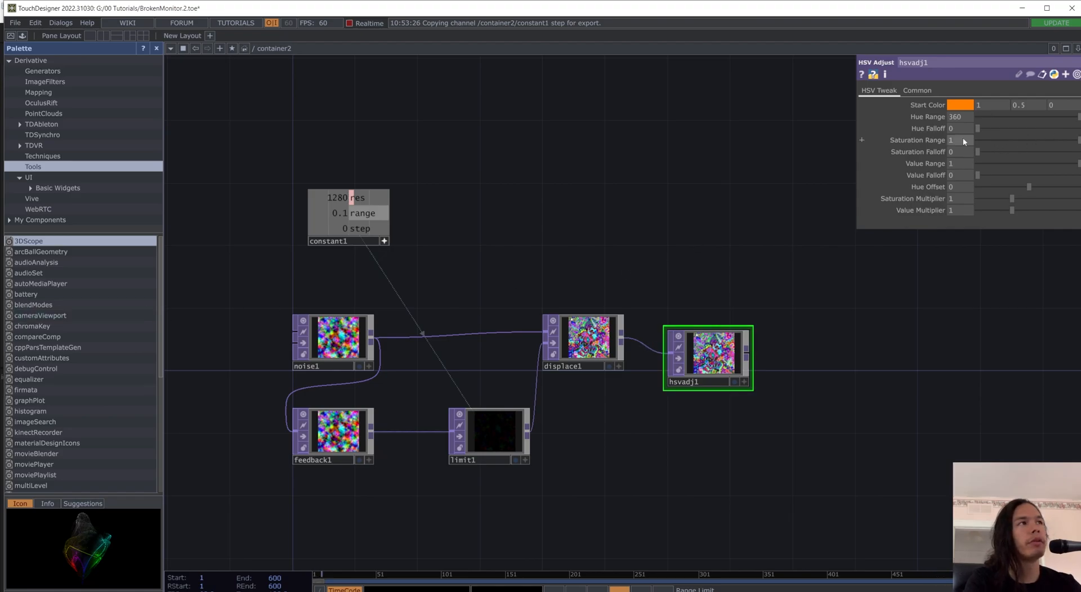
{"action": "mouse_move", "coordinate": [810, 141]}
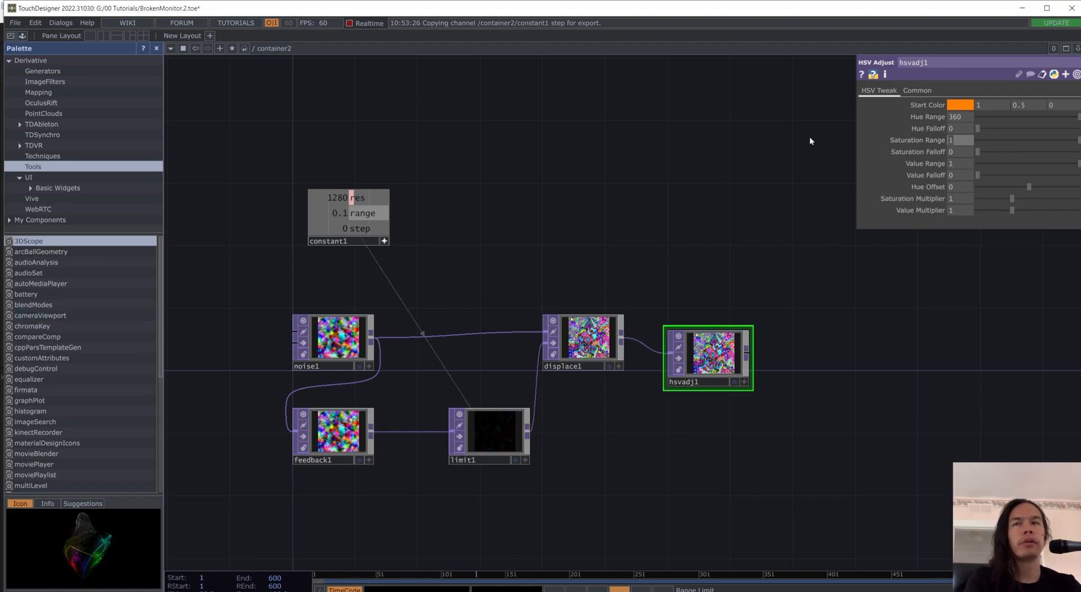
{"action": "left_click_drag", "start_coordinate": [992, 140], "coordinate": [972, 140]}
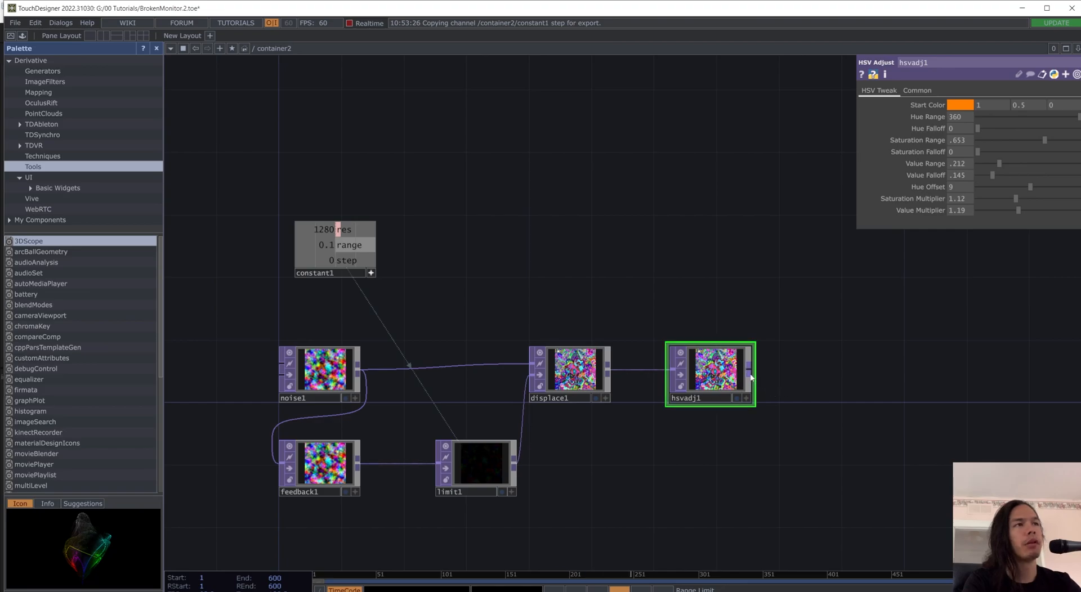
{"action": "left_click_drag", "start_coordinate": [746, 371], "coordinate": [899, 326]}
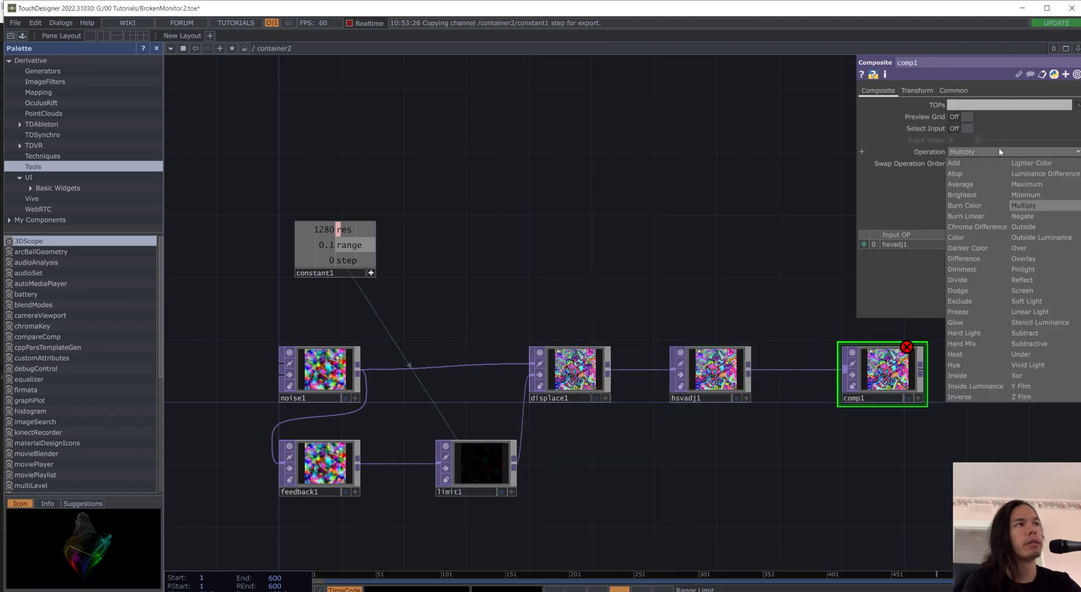
- Pick the Composite operation, reposition Displace, and export Keyboard In k1 to feedback1 Reset
{"action": "left_click", "coordinate": [1031, 163]}
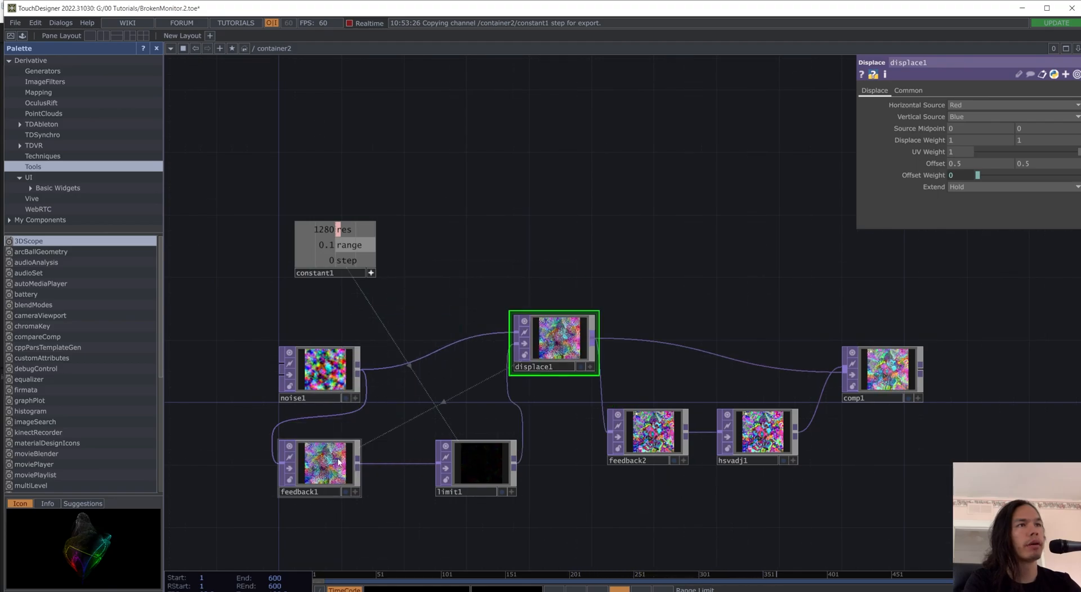
{"action": "left_click_drag", "start_coordinate": [882, 372], "coordinate": [865, 342]}
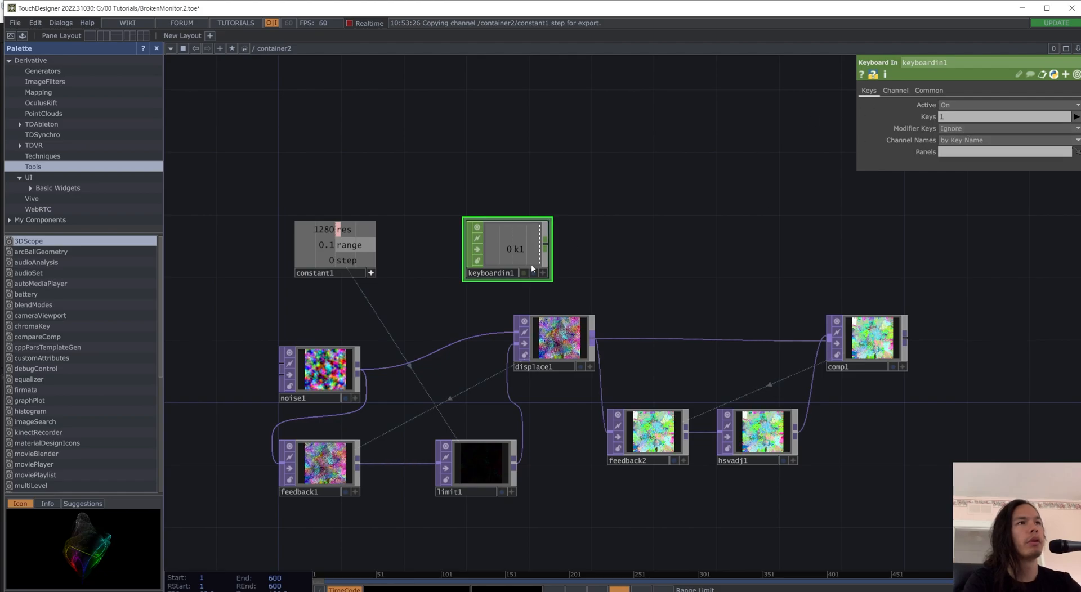
{"action": "left_click", "coordinate": [553, 338]}
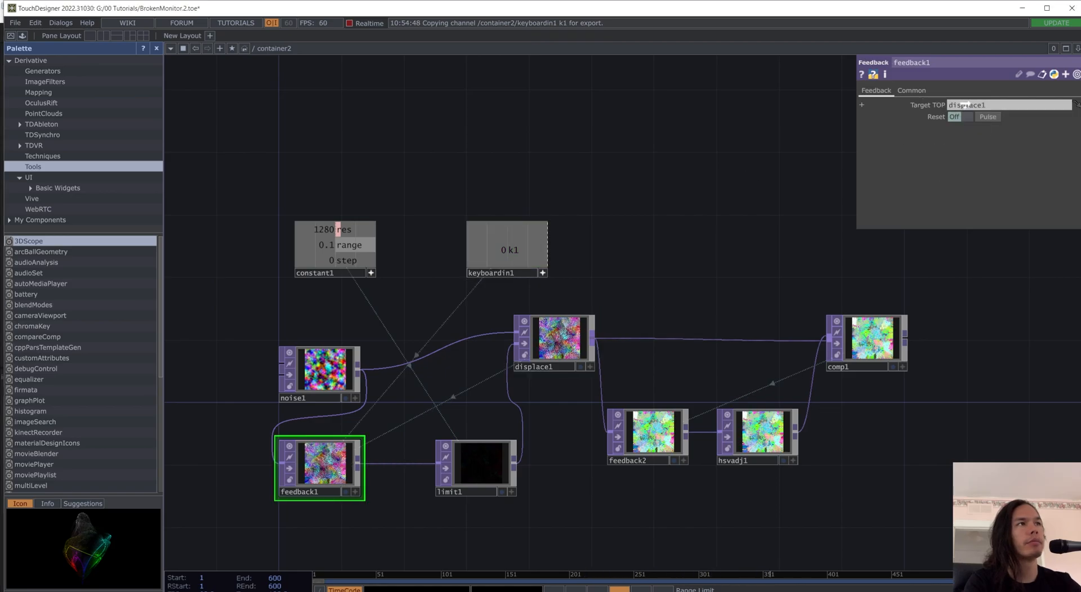
{"action": "left_click", "coordinate": [648, 432]}
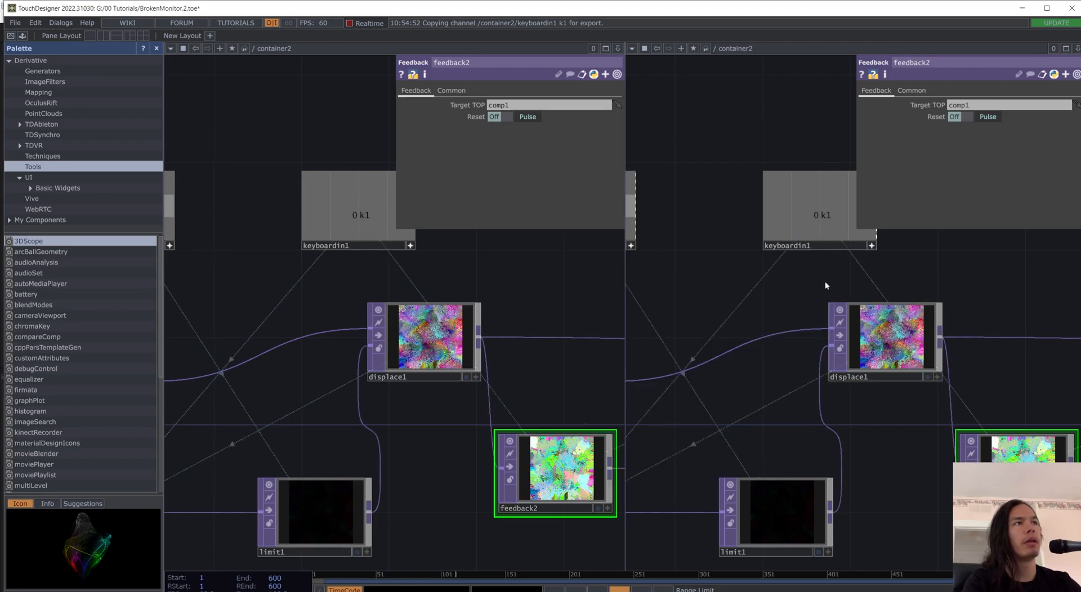
- Split the workspace into two panes and add a Null TOP to the chain
{"action": "left_click", "coordinate": [630, 48]}
{"action": "type", "text": "n"}
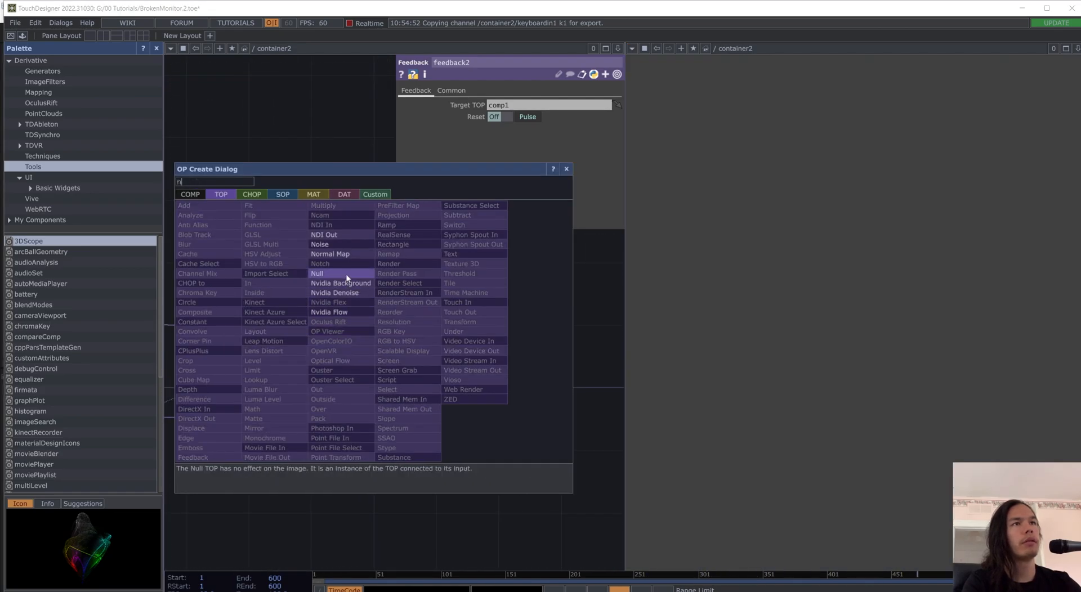
{"action": "left_click", "coordinate": [317, 273]}
{"action": "type", "text": "di"}
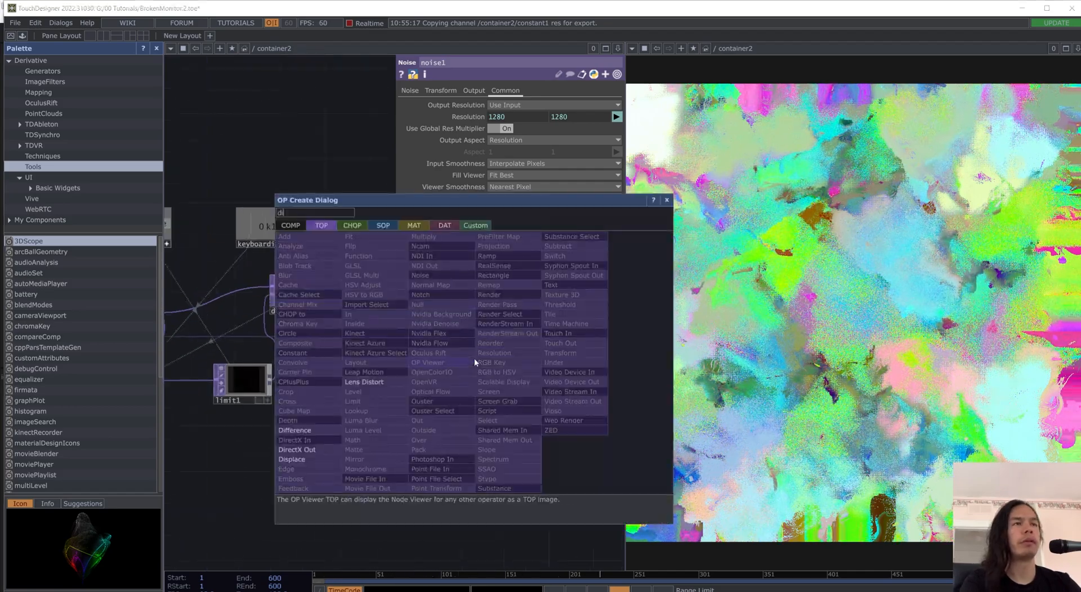
- Add displace2 and math1 with Multiply 0.0039, then inspect noise1's Common settings
{"action": "key", "text": "Escape"}
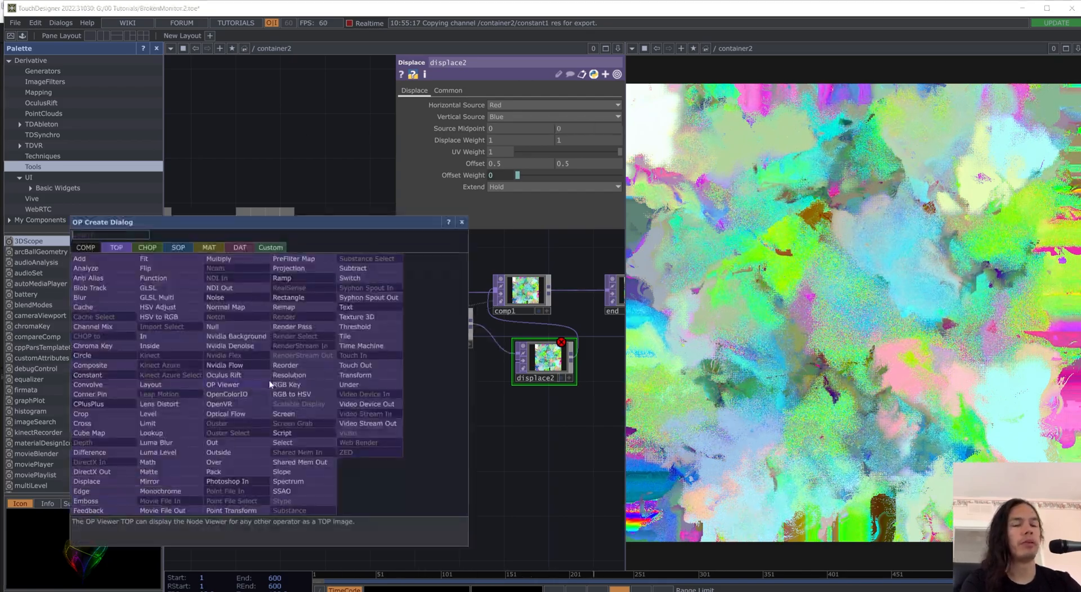
{"action": "type", "text": "m"}
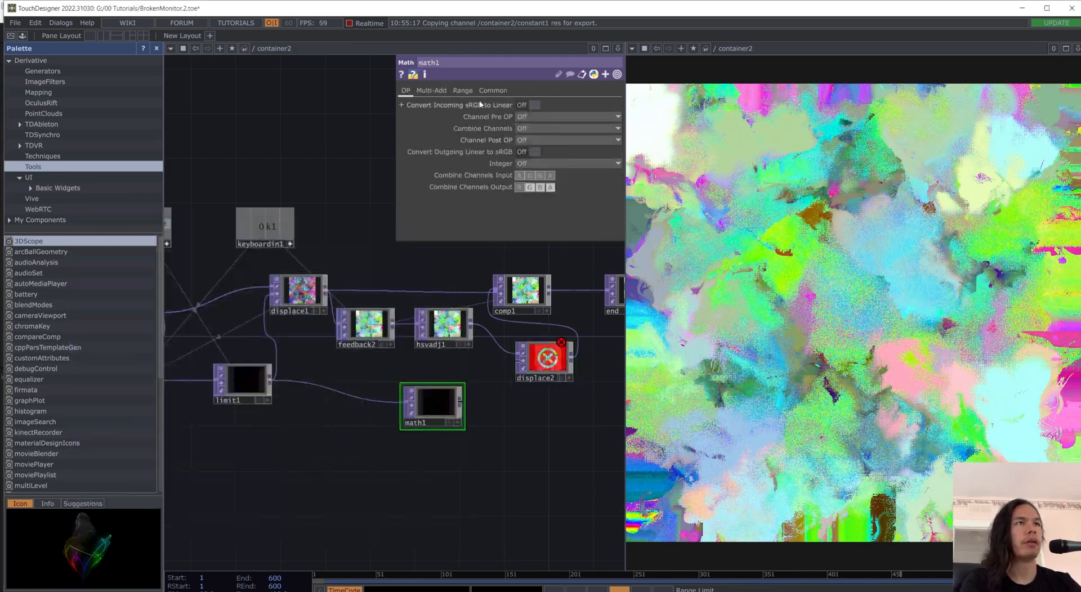
{"action": "left_click", "coordinate": [430, 90]}
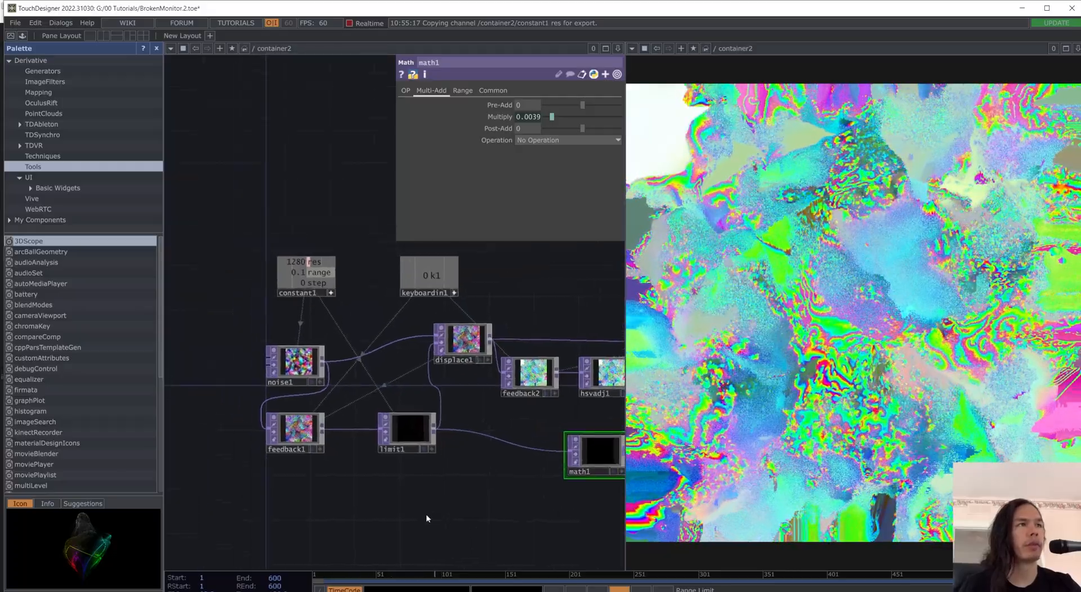
{"action": "left_click", "coordinate": [295, 365]}
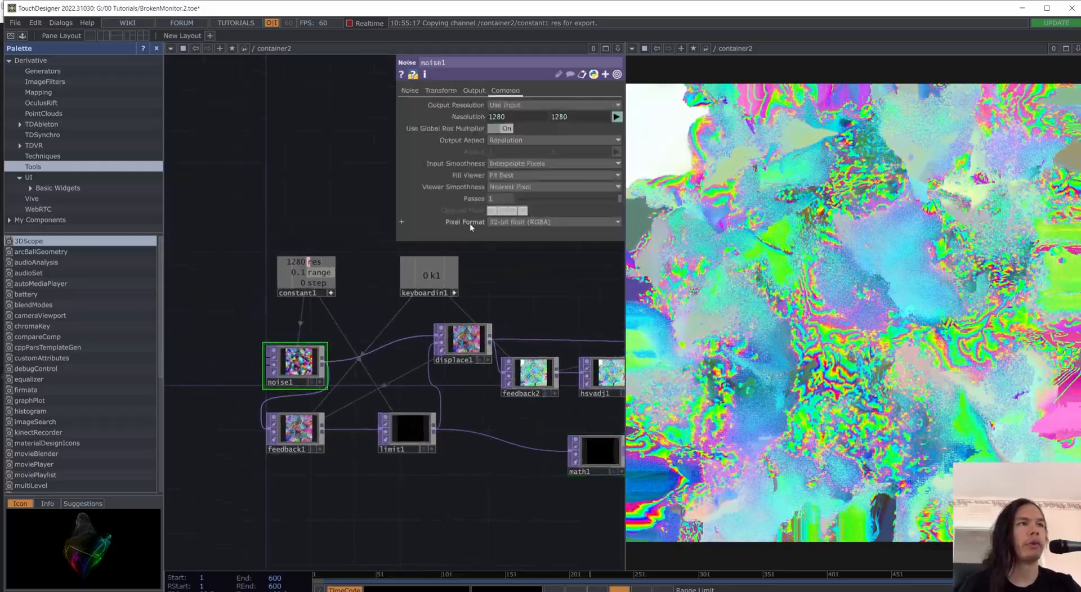
{"action": "left_click", "coordinate": [409, 90]}
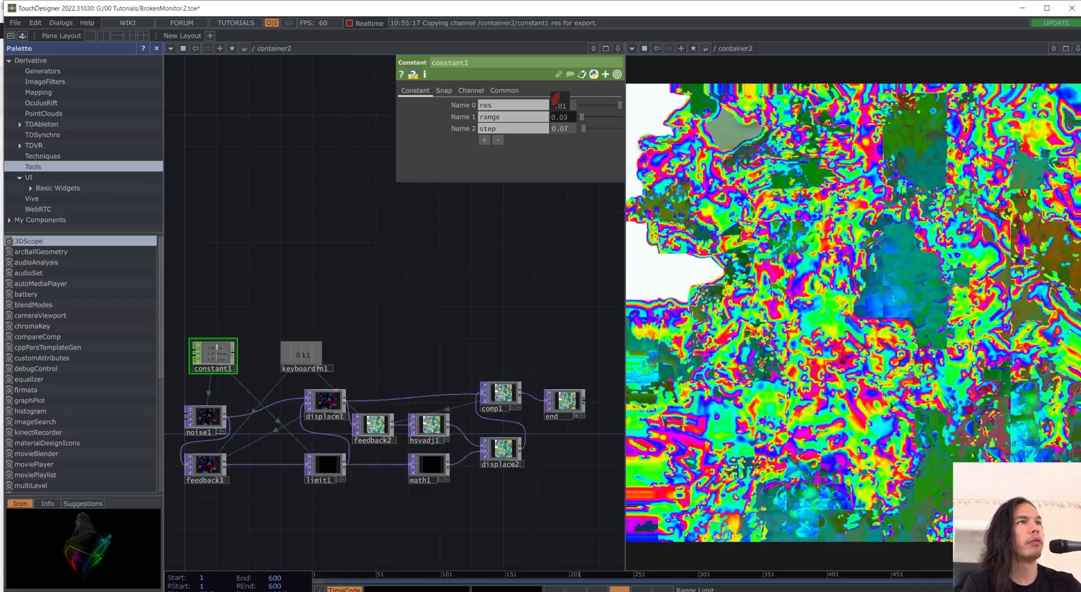
- Set constant1 res to 1280 and drag step down through 0.11 to 0.07
{"action": "type", "text": "1280"}
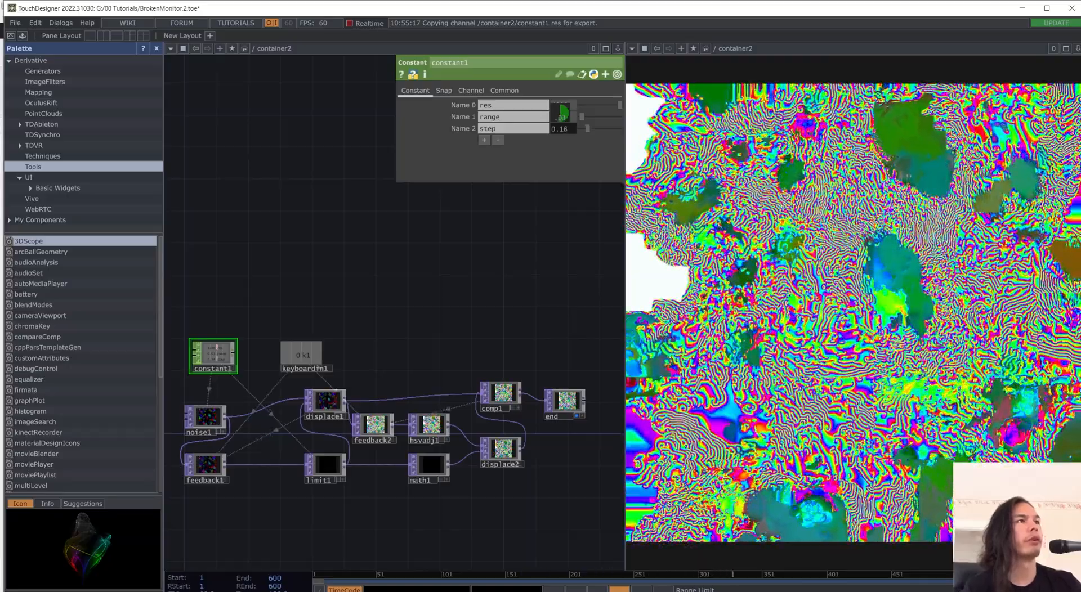
{"action": "left_click", "coordinate": [206, 418]}
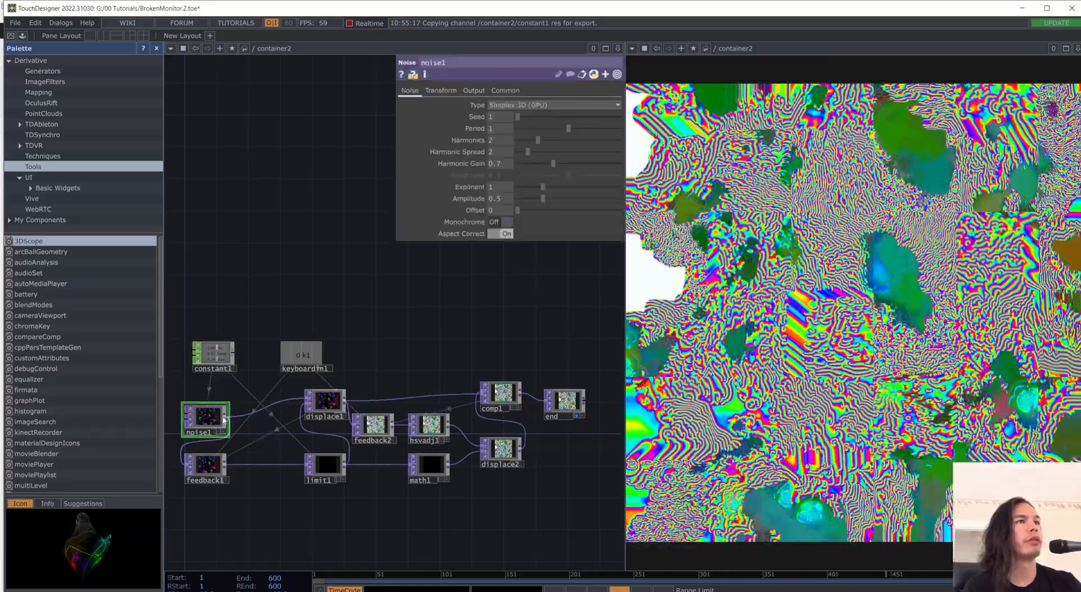
{"action": "left_click", "coordinate": [213, 354]}
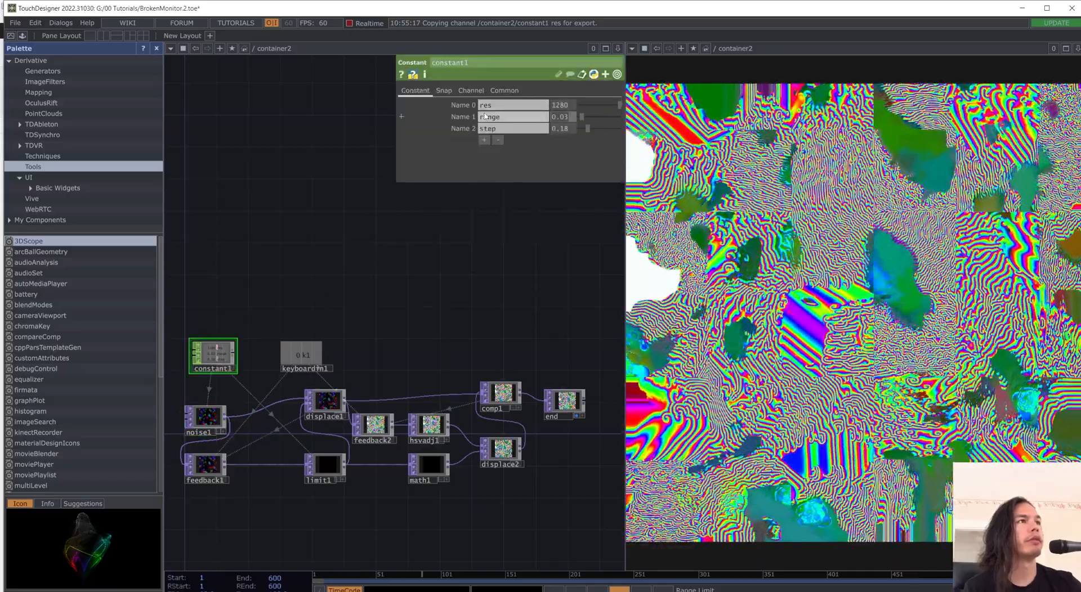
{"action": "type", "text": "0"}
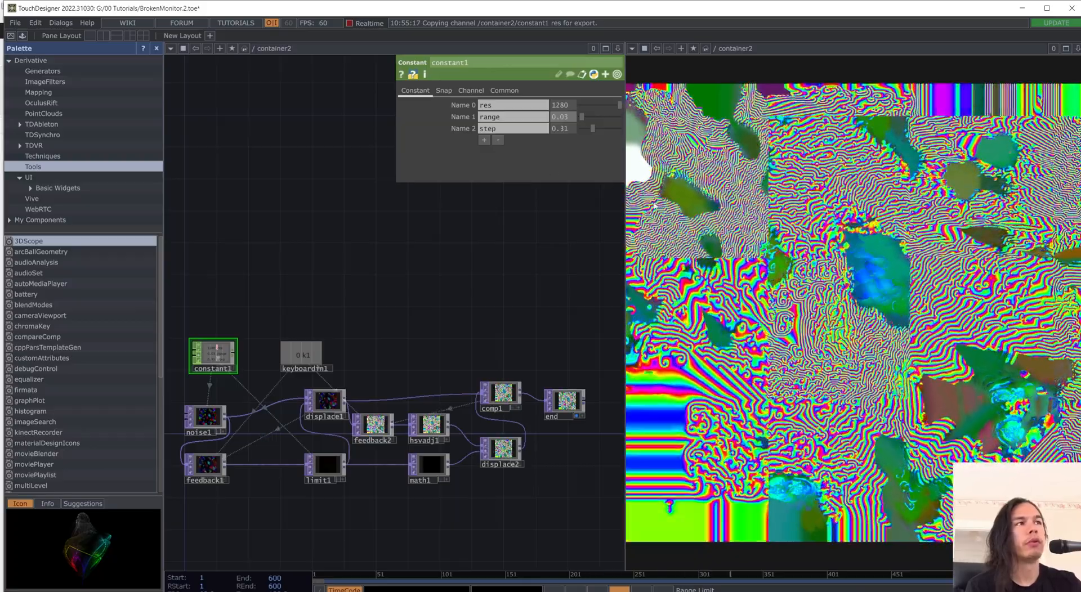
{"action": "left_click_drag", "start_coordinate": [582, 129], "coordinate": [585, 128]}
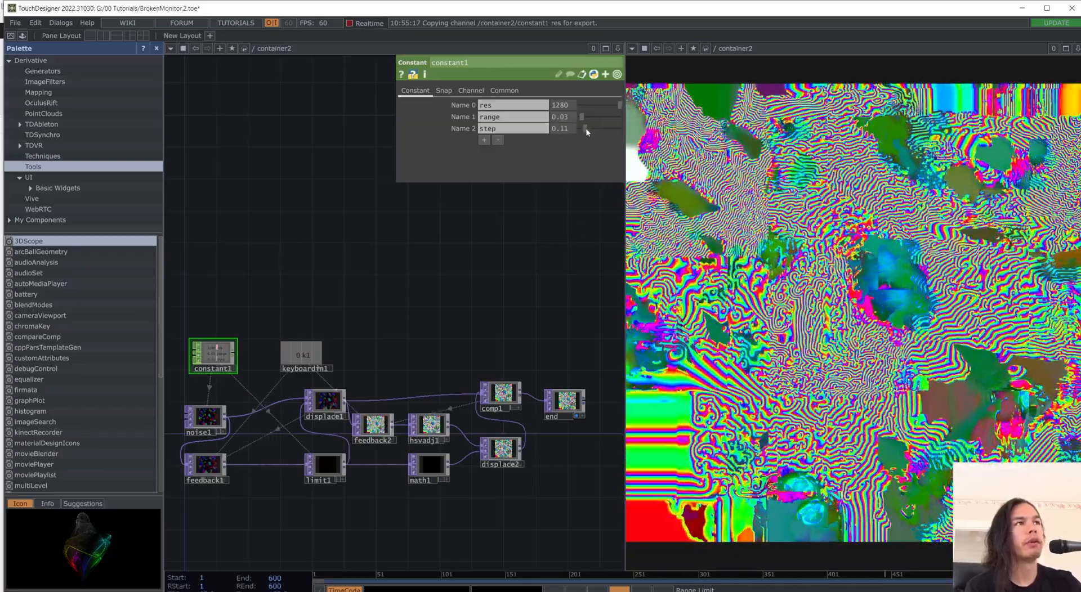
{"action": "left_click_drag", "start_coordinate": [599, 129], "coordinate": [582, 129]}
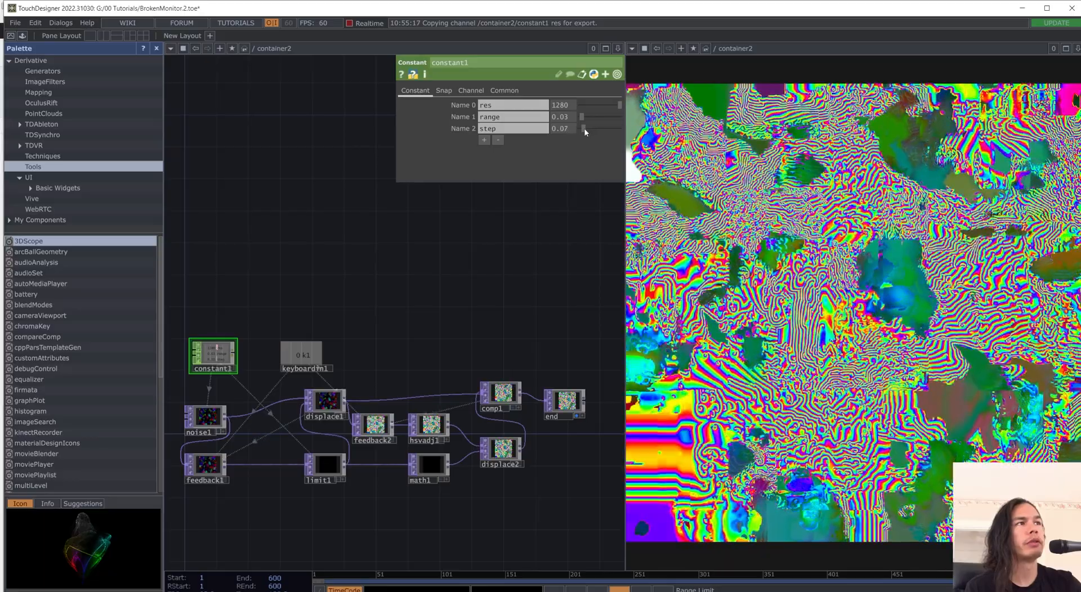